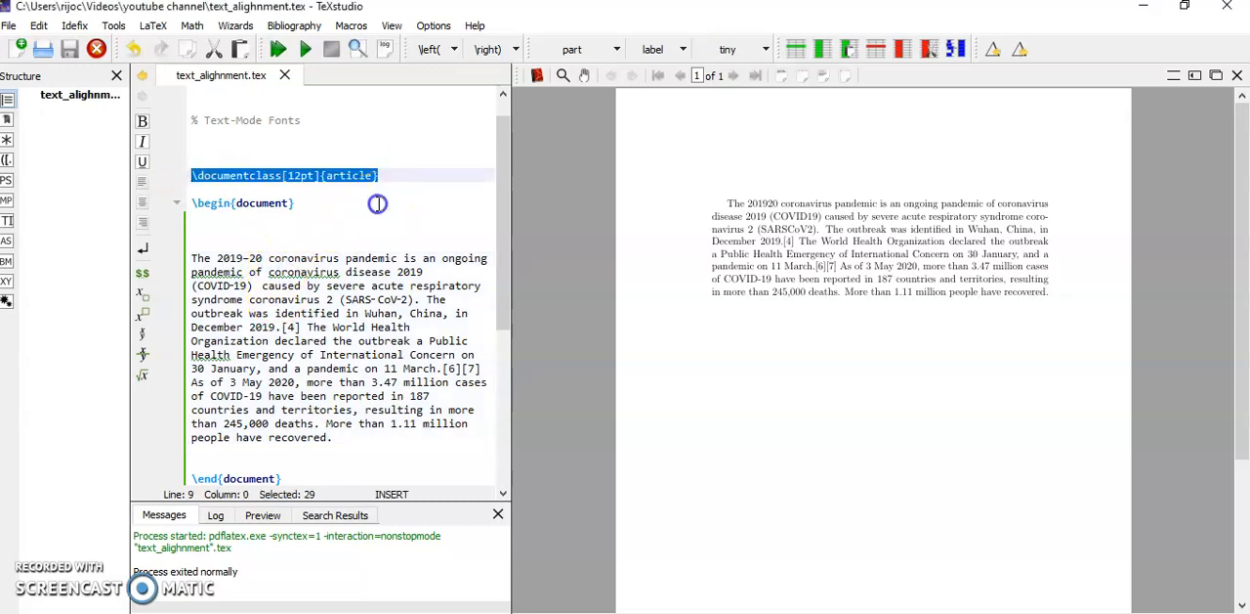
# Add blank lines above the COVID-19 paragraph and insert a \begin{flushleft} environment.
pyautogui.click(318, 175)
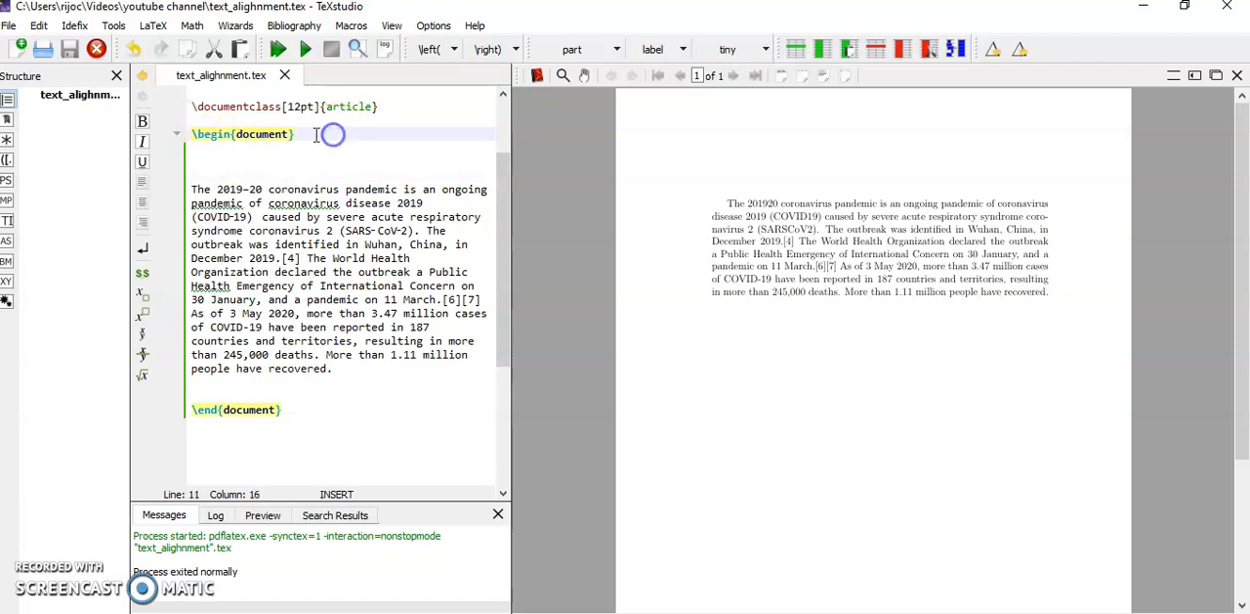
pyautogui.moveTo(189, 410)
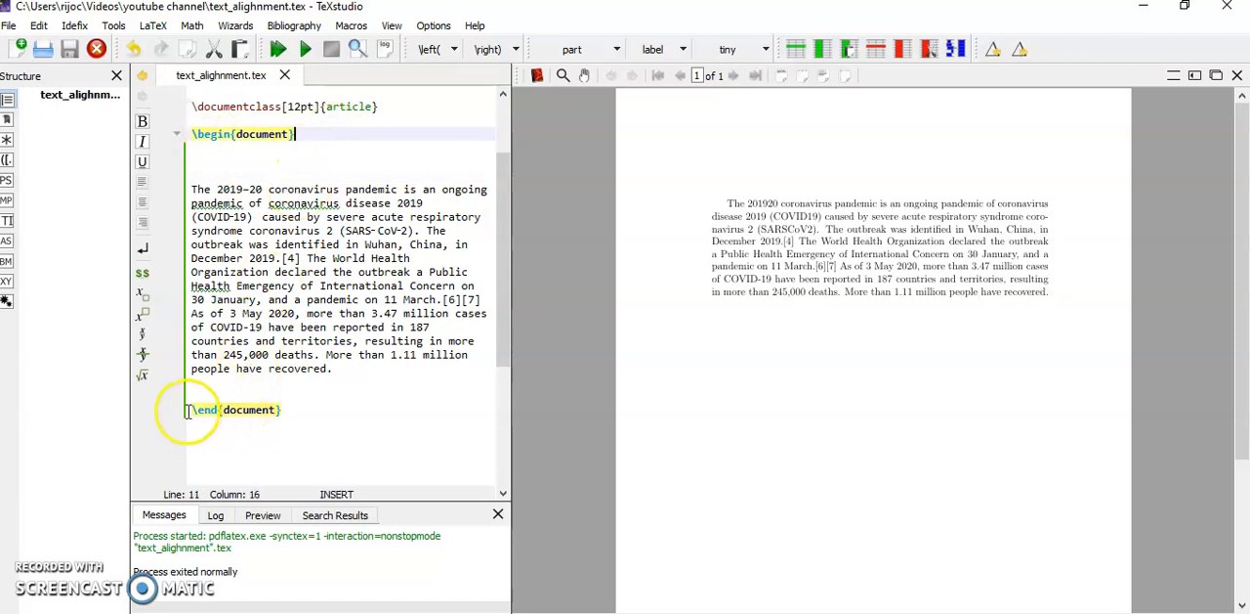
pyautogui.moveTo(245, 410)
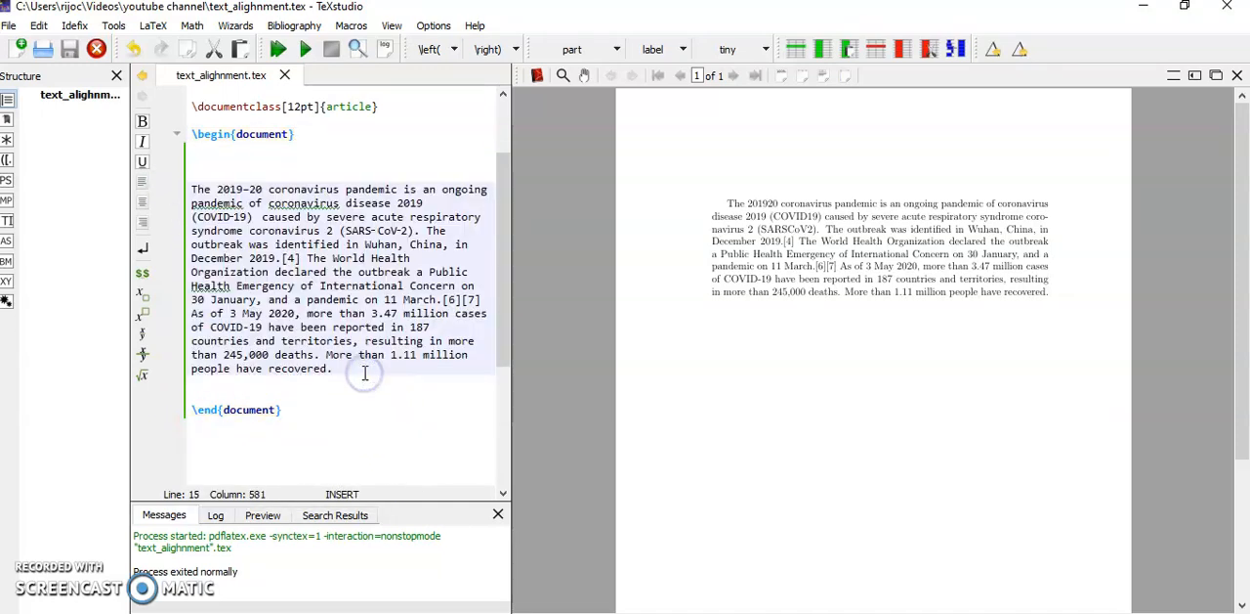
pyautogui.click(335, 368)
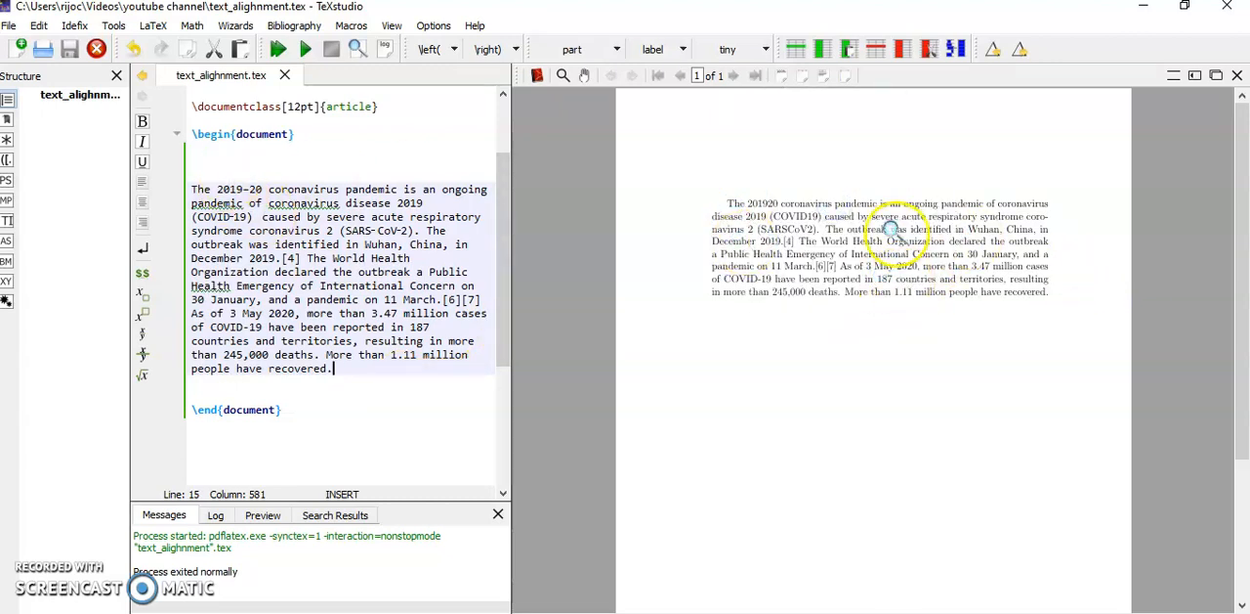
pyautogui.click(217, 160)
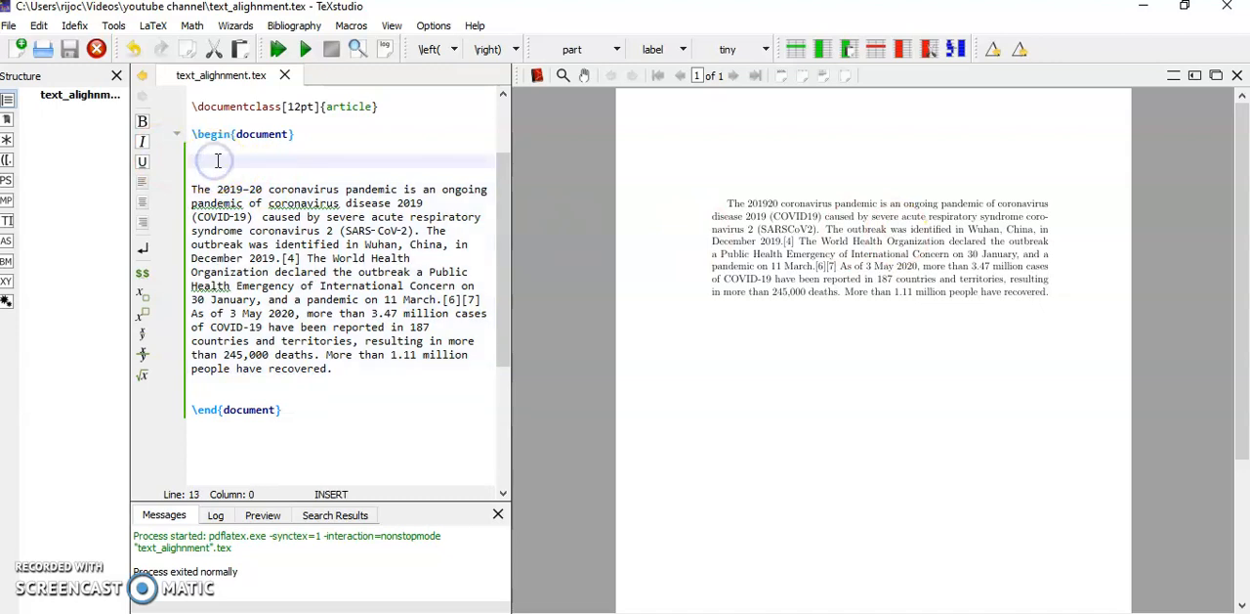
pyautogui.press('Return')
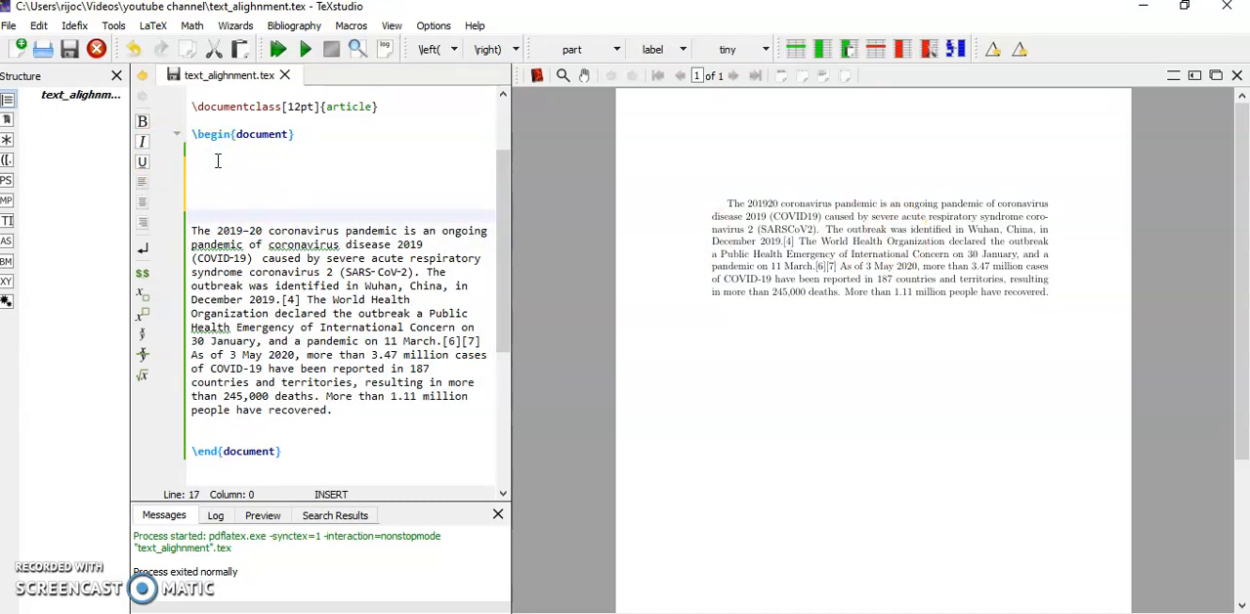
pyautogui.click(218, 174)
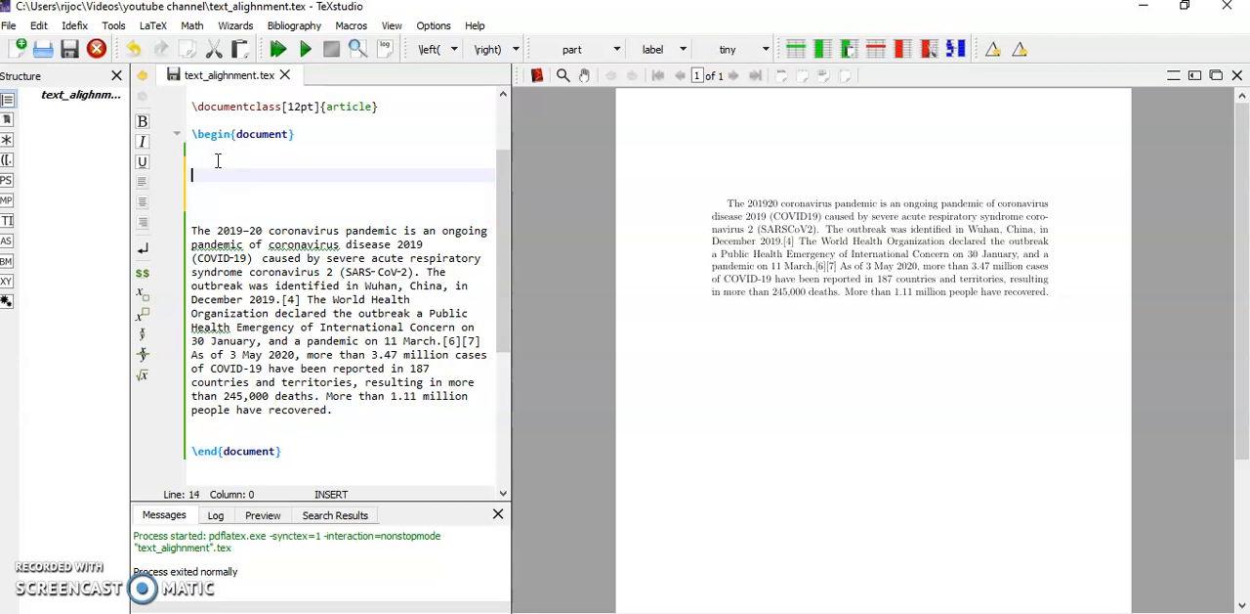
pyautogui.write('\\begi')
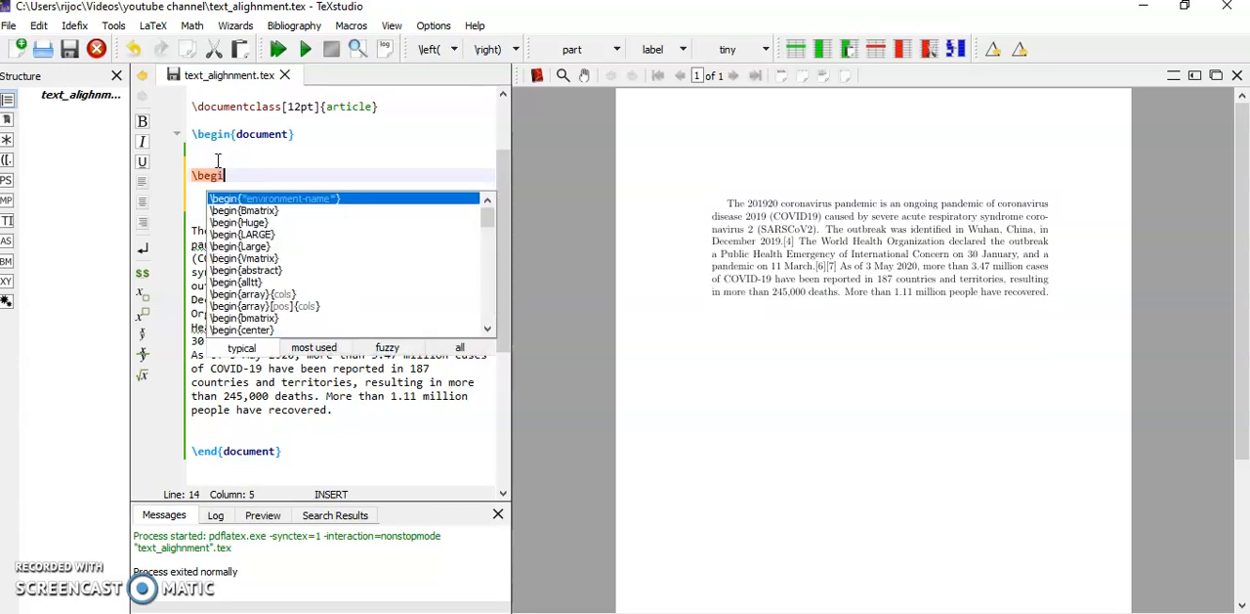
pyautogui.write('n{flushleft')
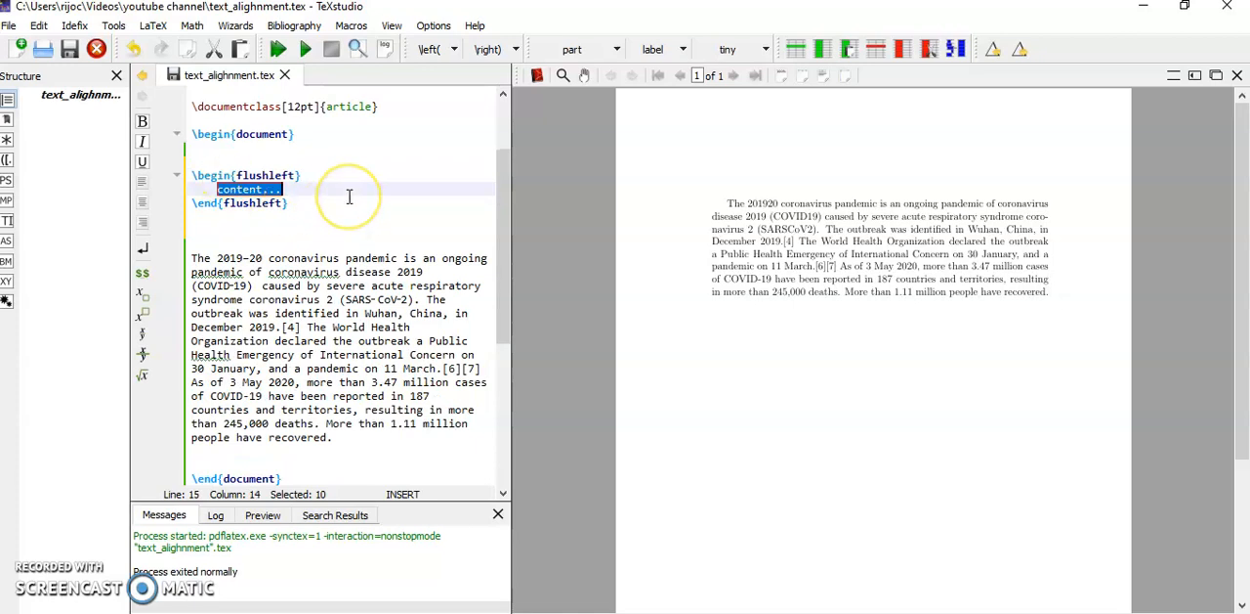
# Clear the placeholder and move the COVID-19 paragraph inside the flushleft environment.
pyautogui.press('Delete')
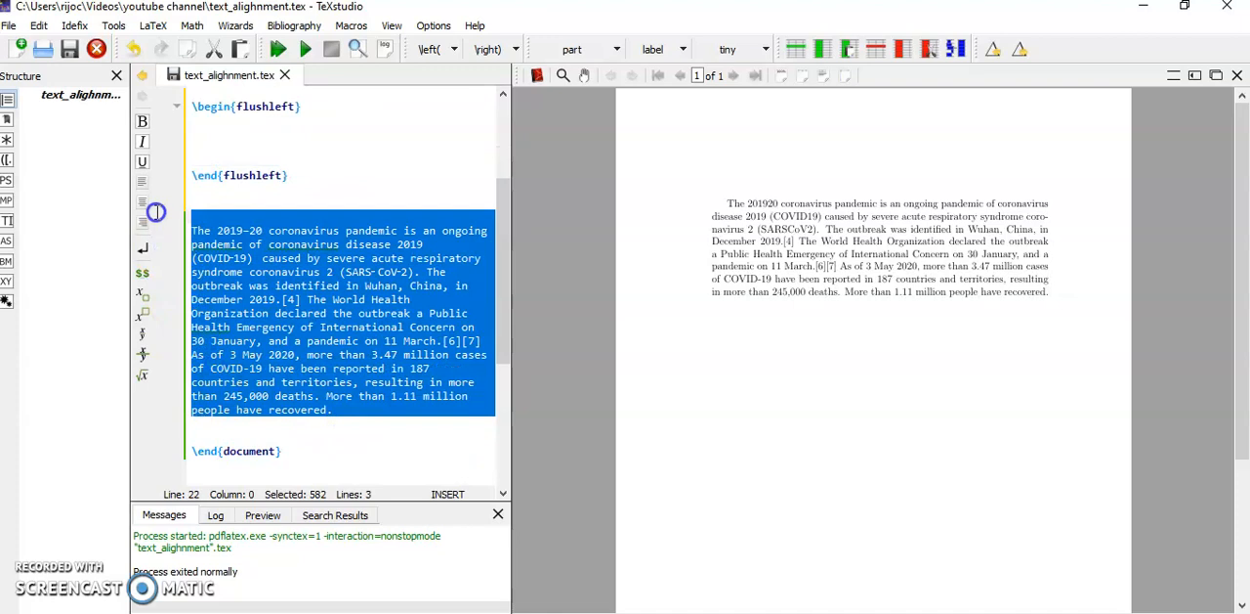
pyautogui.press('Delete')
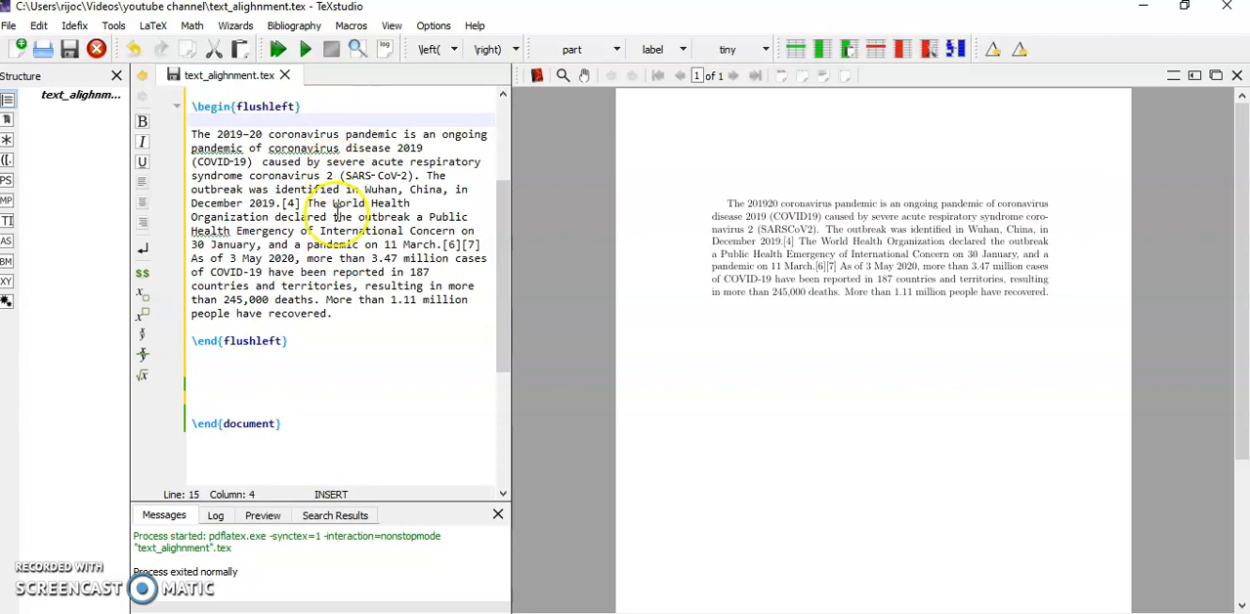
pyautogui.click(232, 366)
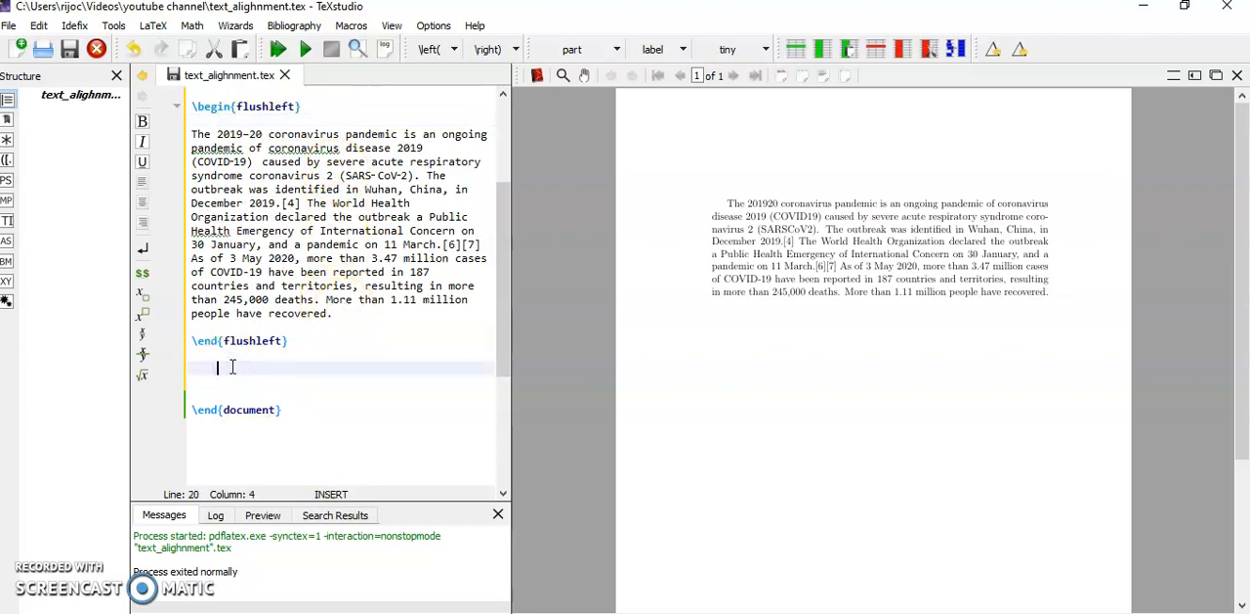
# Scroll the preview to check the left-aligned COVID-19 paragraph with ragged right edge.
pyautogui.scroll(3)
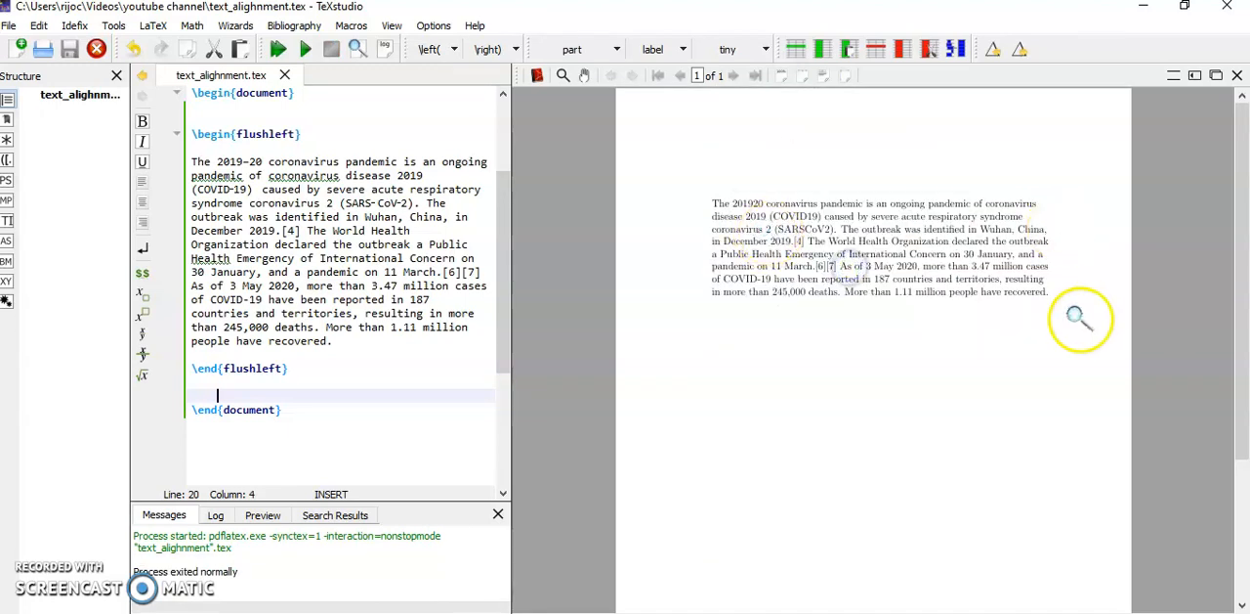
pyautogui.moveTo(884, 303)
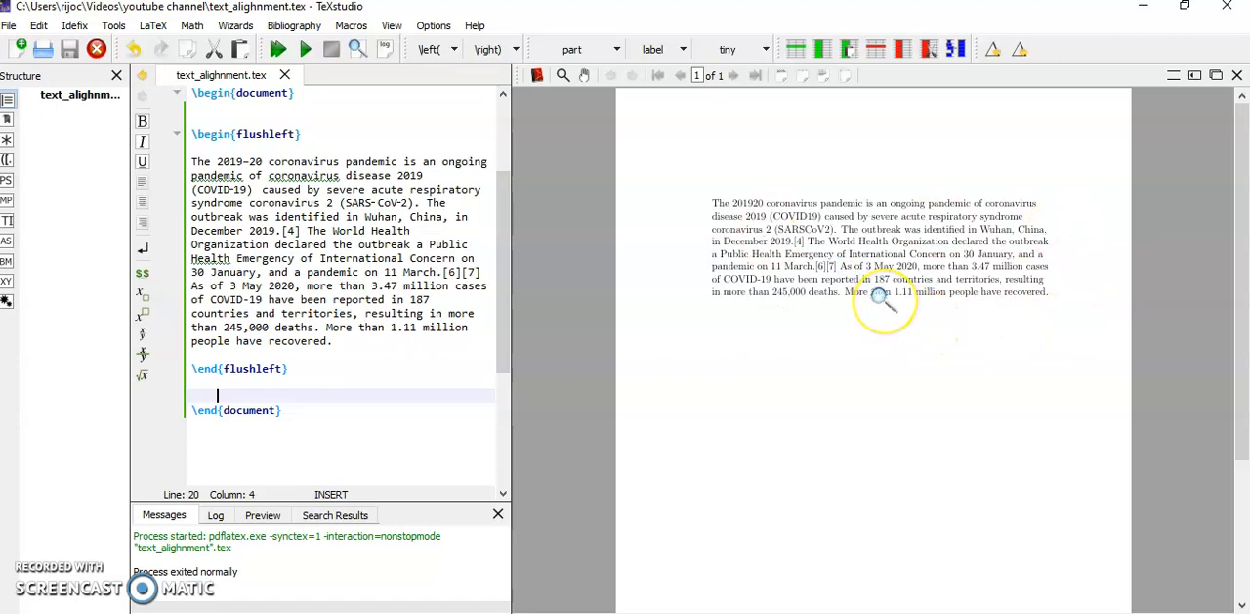
pyautogui.moveTo(884, 300)
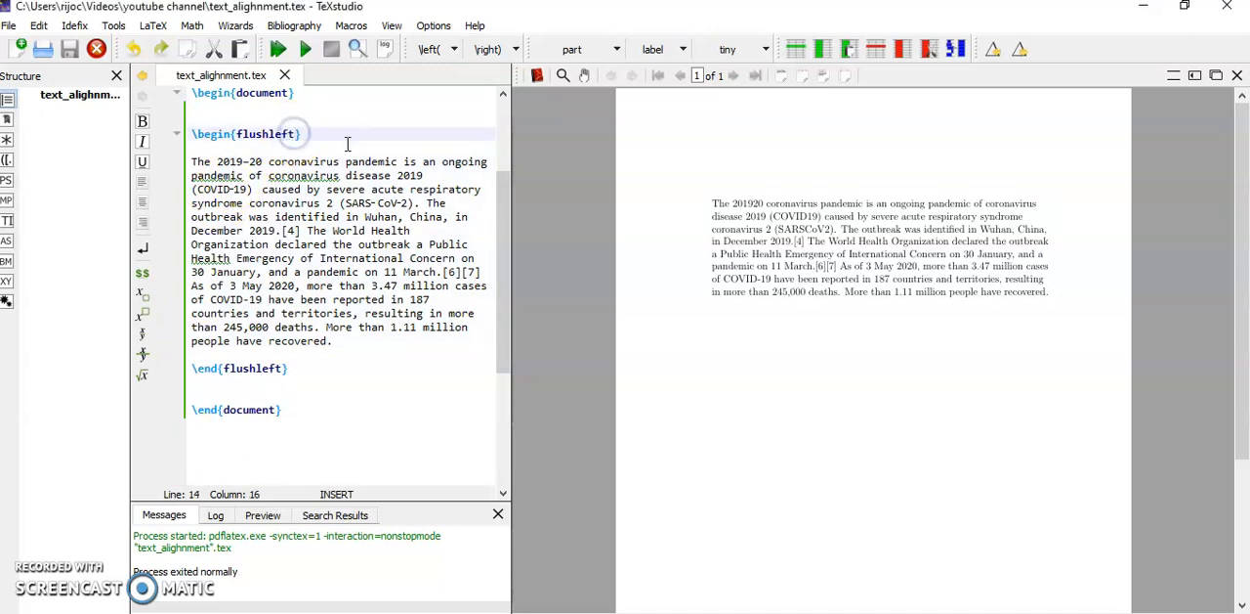
# Change 'left' to 'right' in both the \begin and \end flushleft lines.
pyautogui.press('BackSpace')
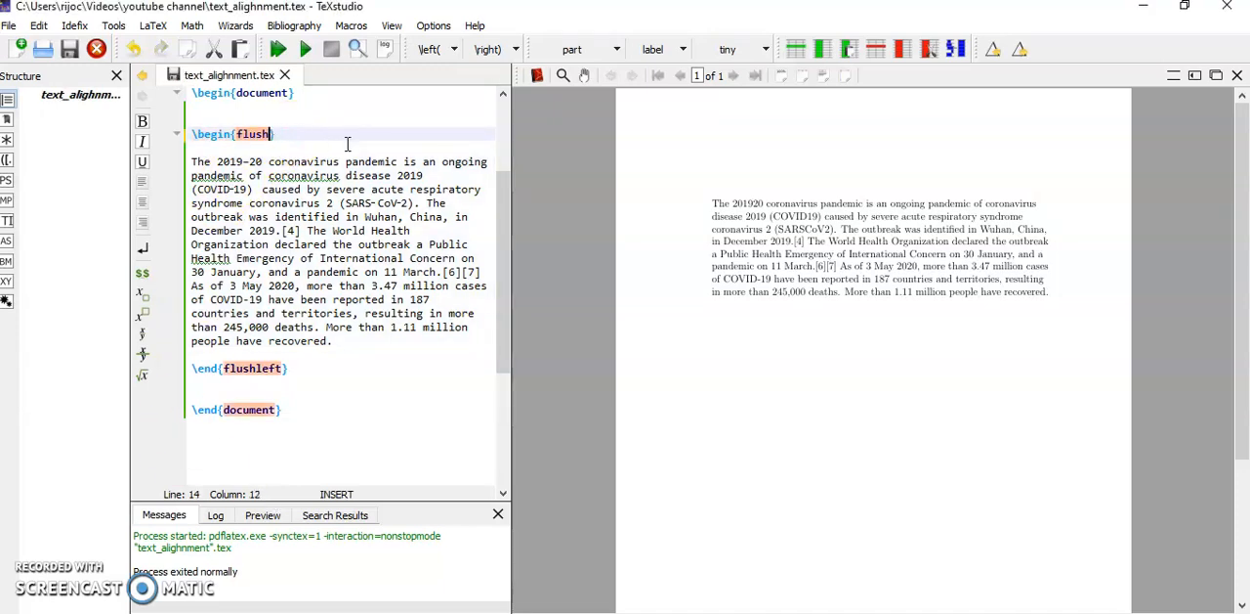
pyautogui.write('right')
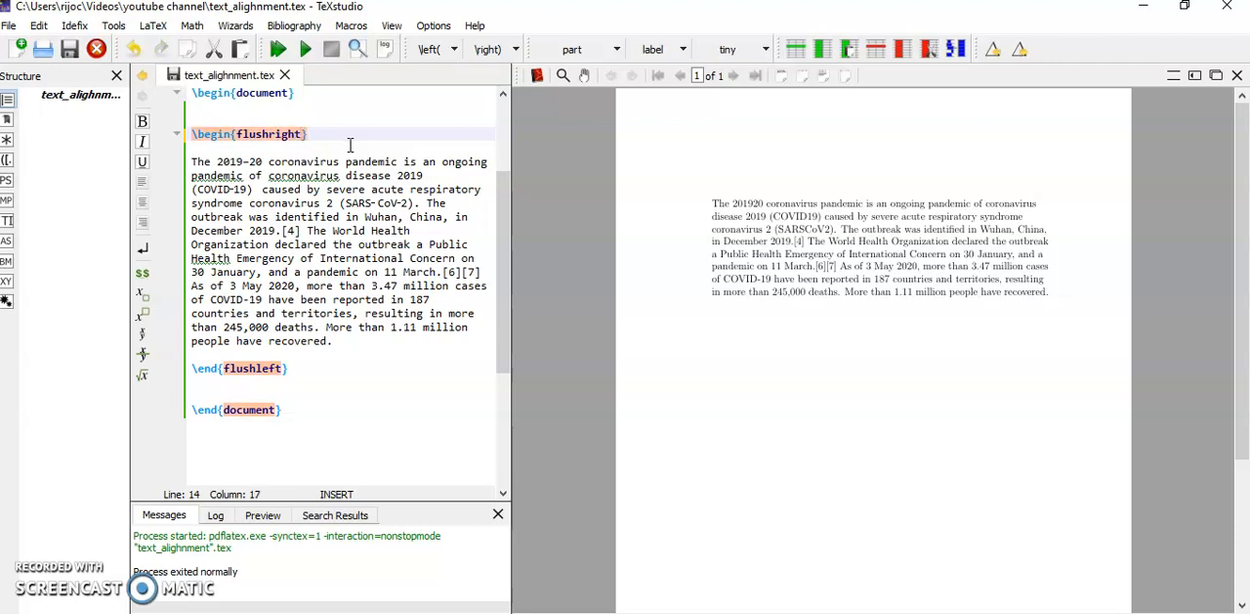
pyautogui.click(284, 368)
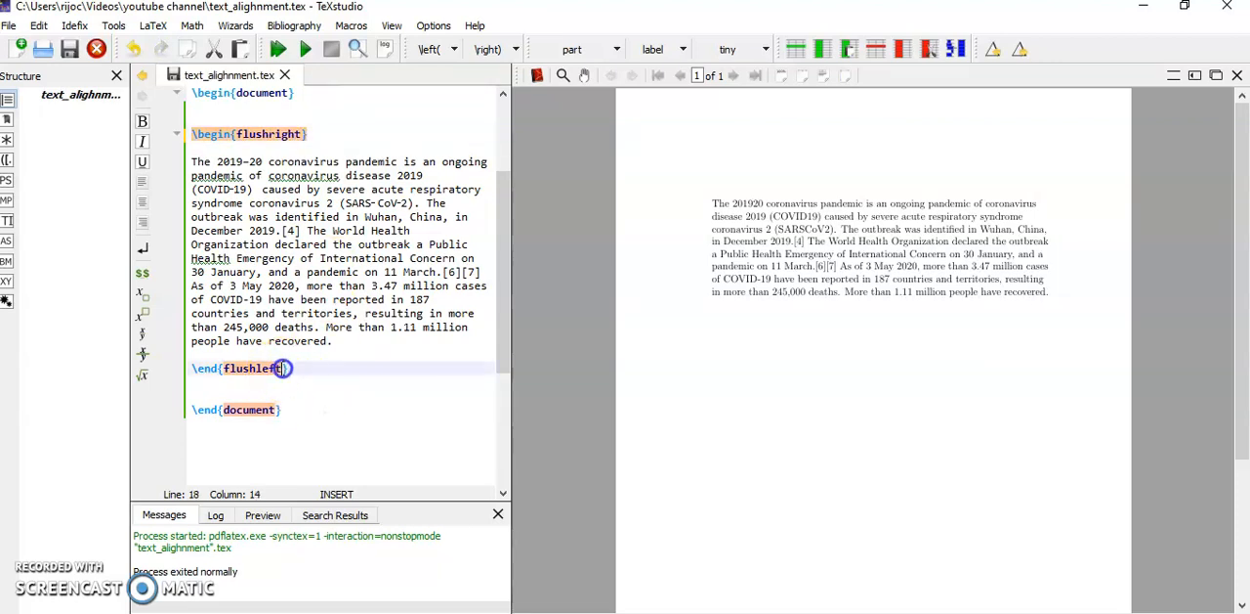
pyautogui.press('BackSpace')
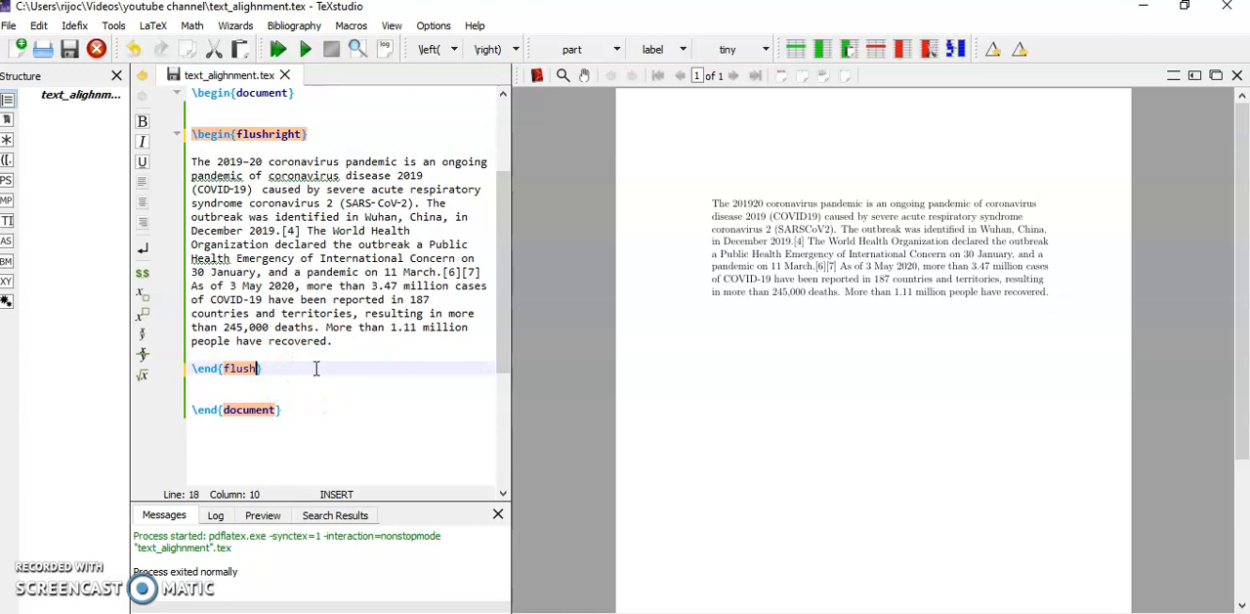
pyautogui.write('right')
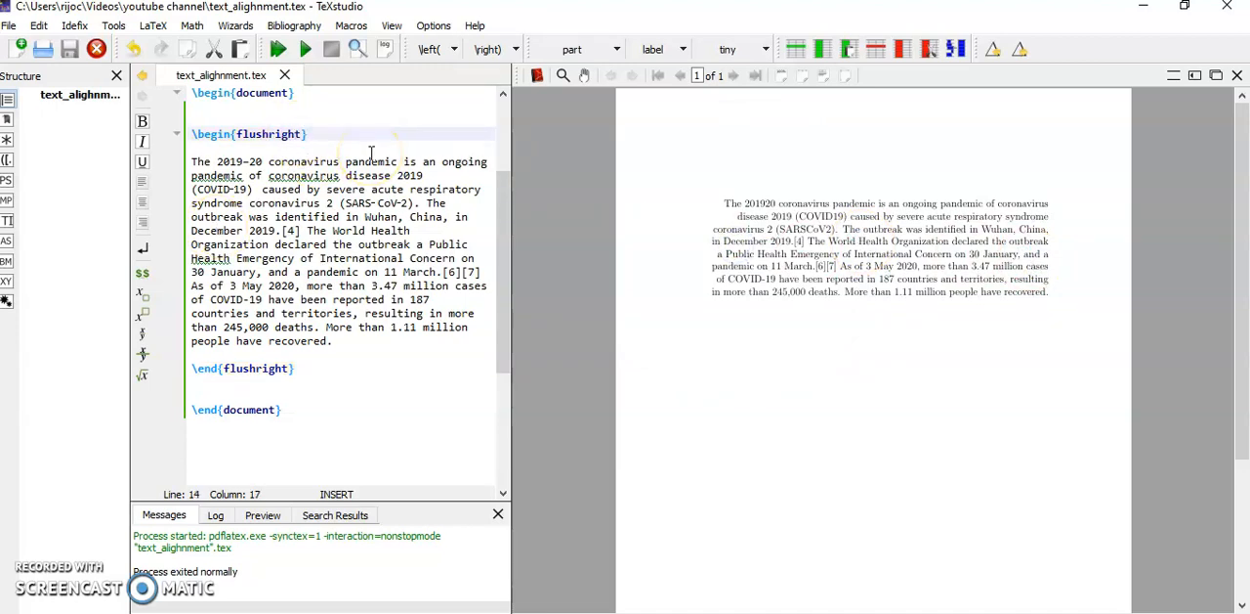
# Rename the environment in \begin{} and \end{} from flushright to center.
pyautogui.press('BackSpace')
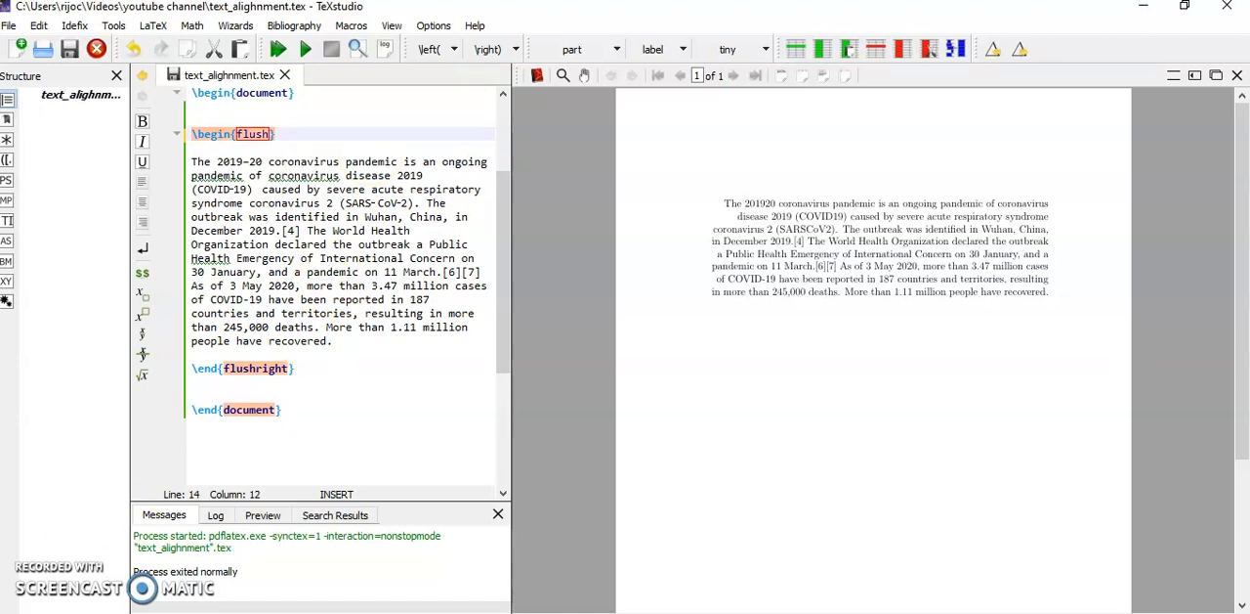
pyautogui.press('Backspace')
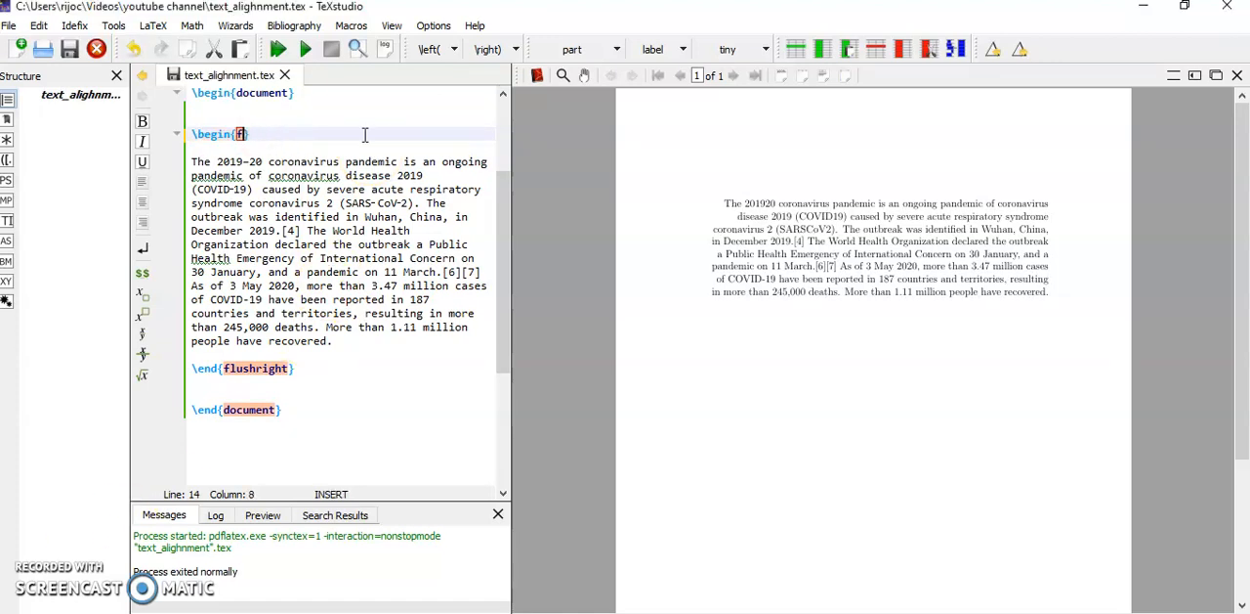
pyautogui.write('cent')
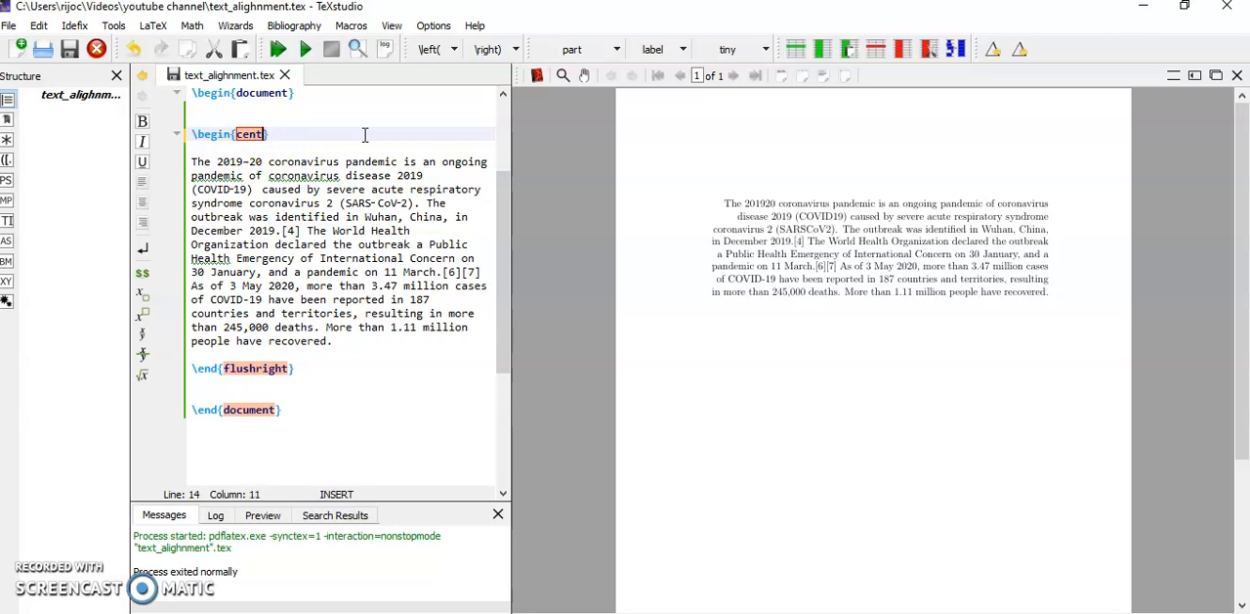
pyautogui.write('re')
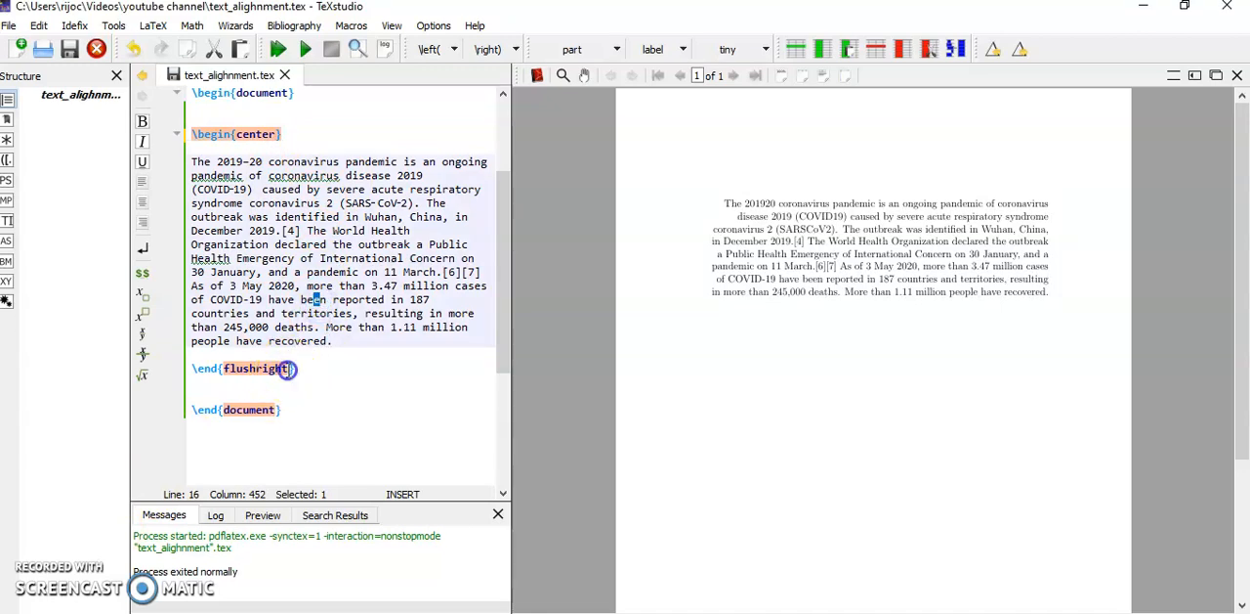
pyautogui.press('Backspace')
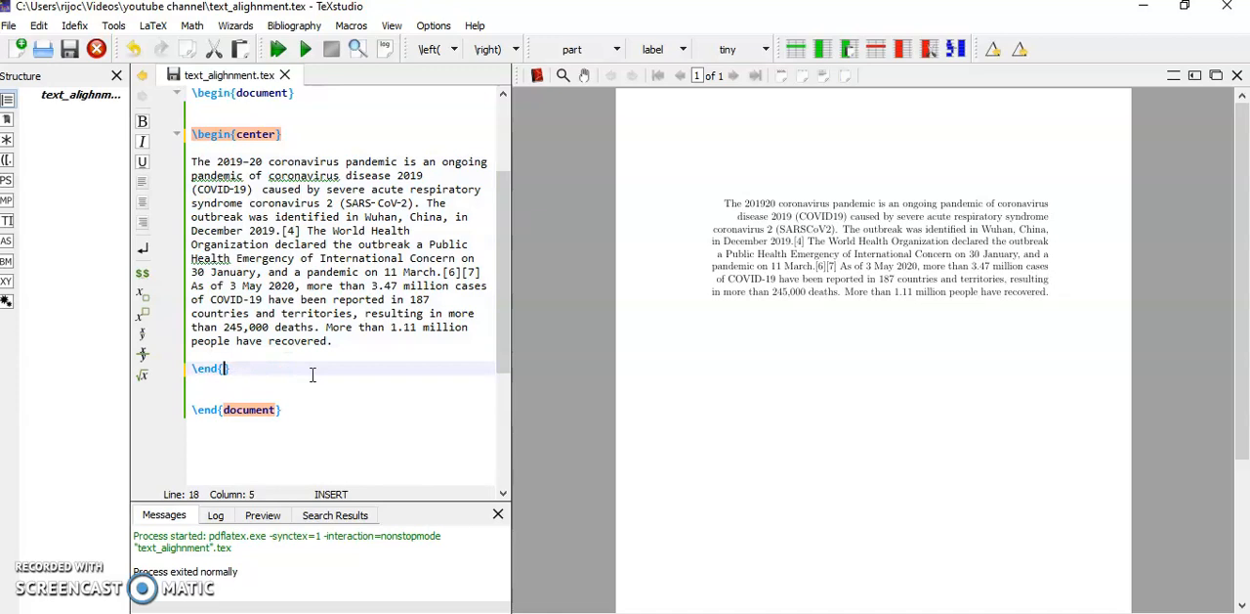
pyautogui.write('c')
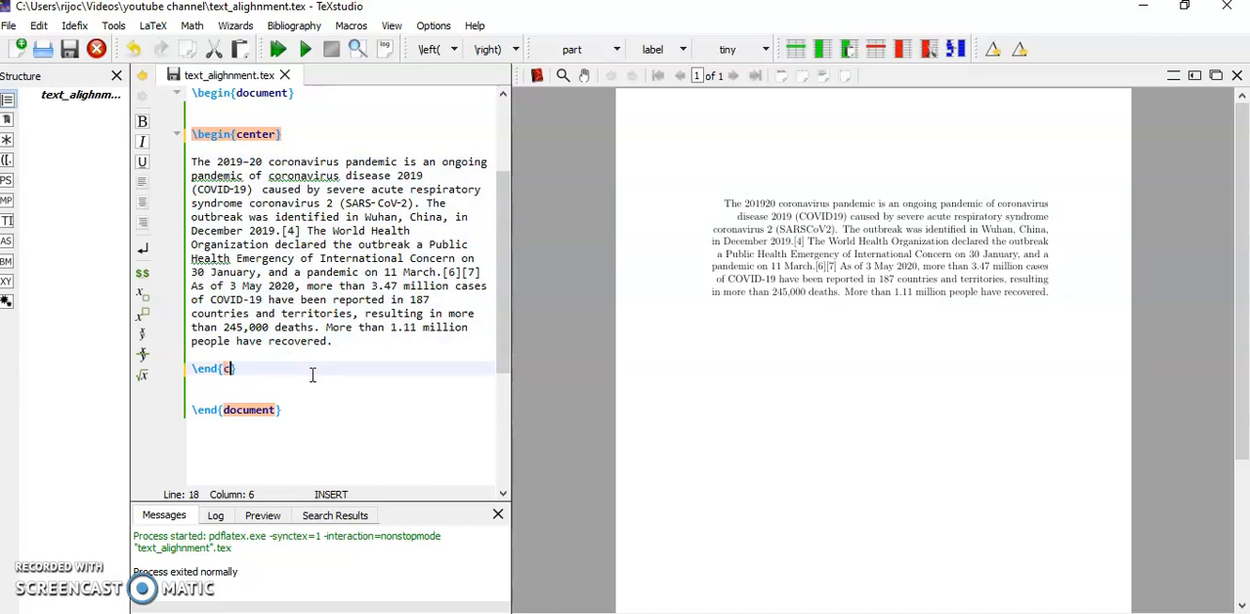
pyautogui.write('ente')
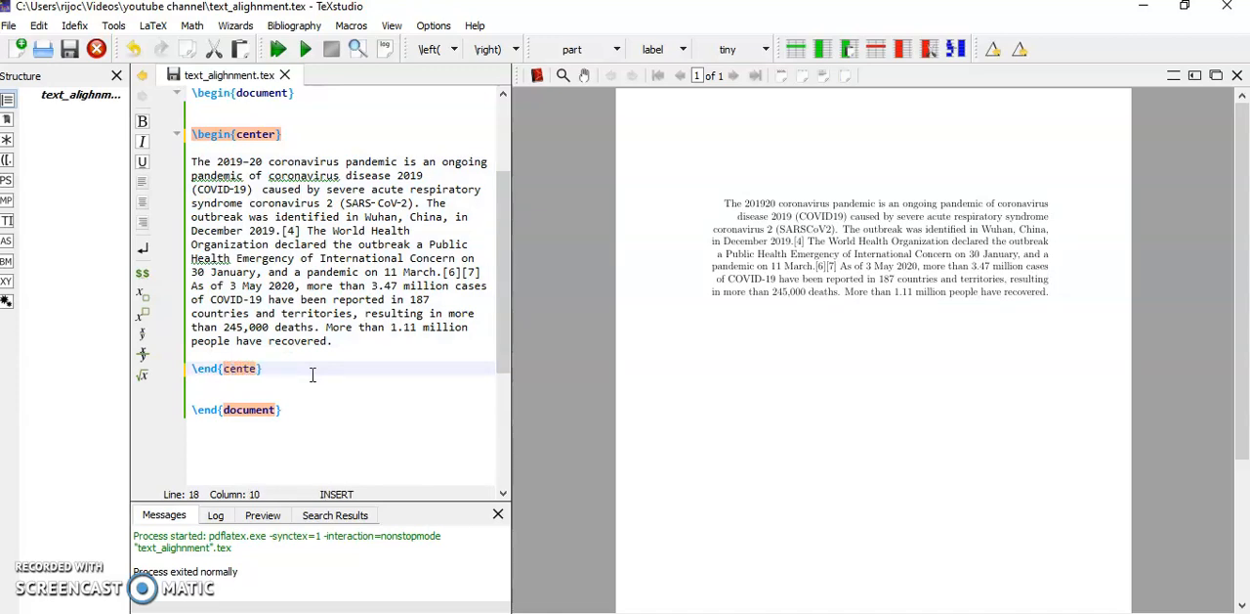
pyautogui.write('r')
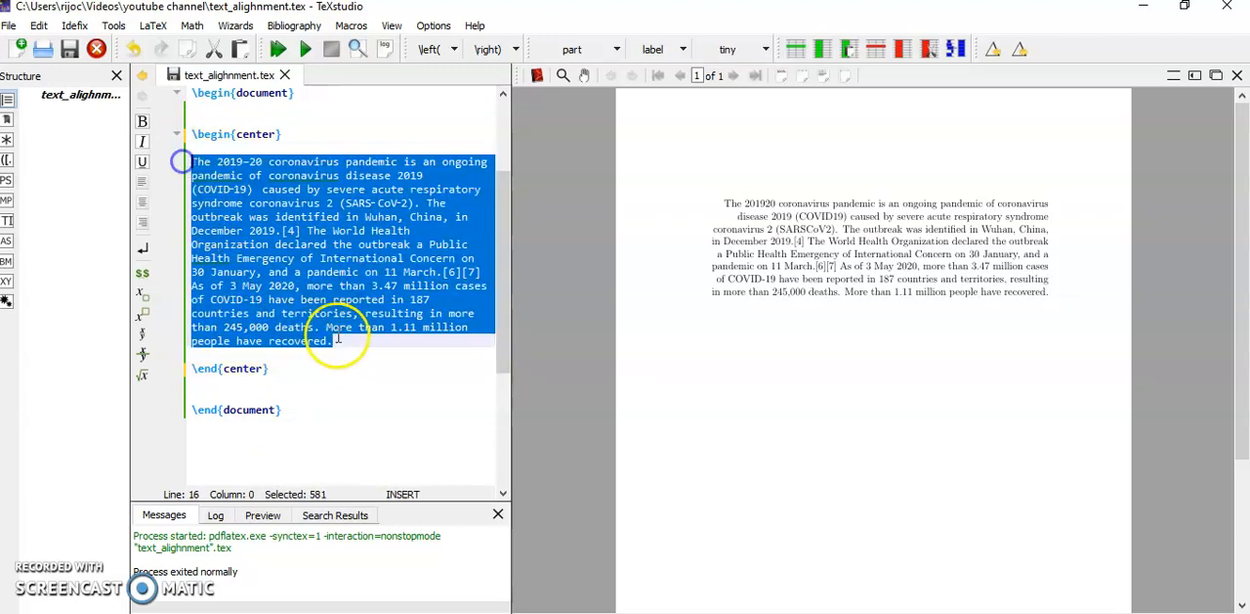
pyautogui.click(335, 340)
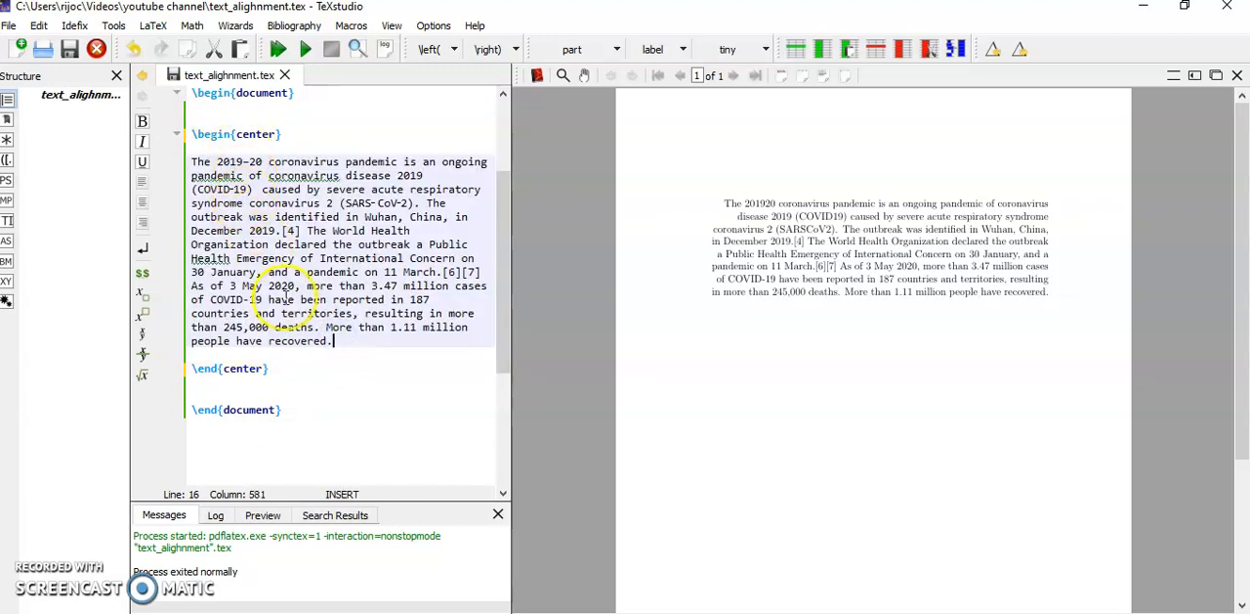
pyautogui.click(276, 49)
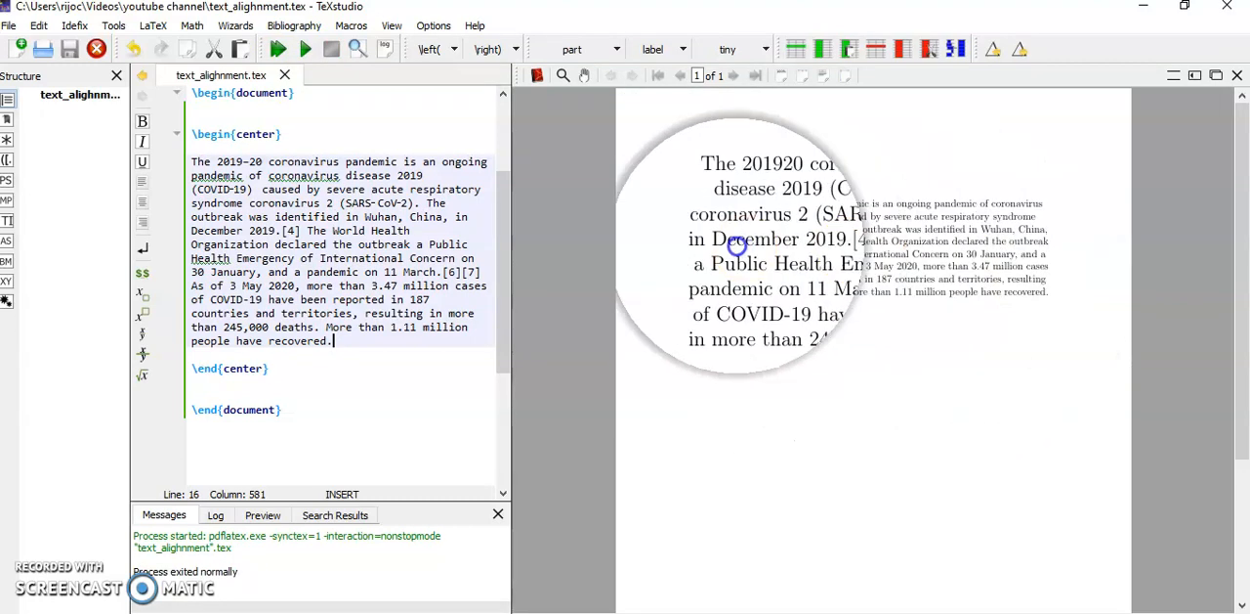
pyautogui.moveTo(1039, 235)
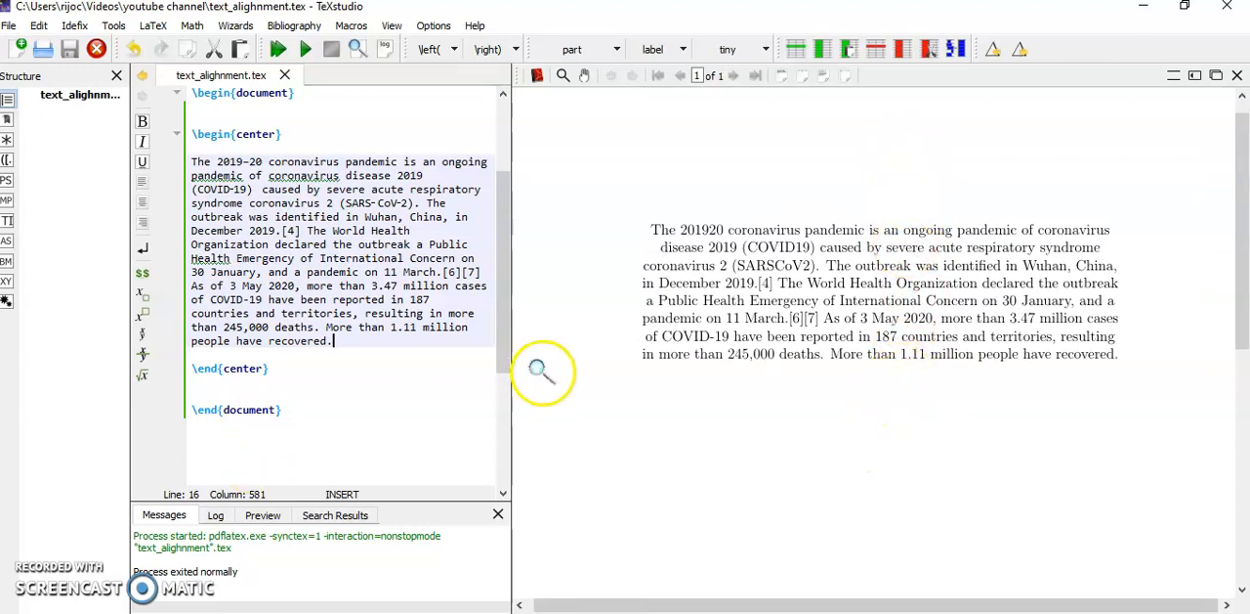
pyautogui.scroll(-3)
pyautogui.write('\\')
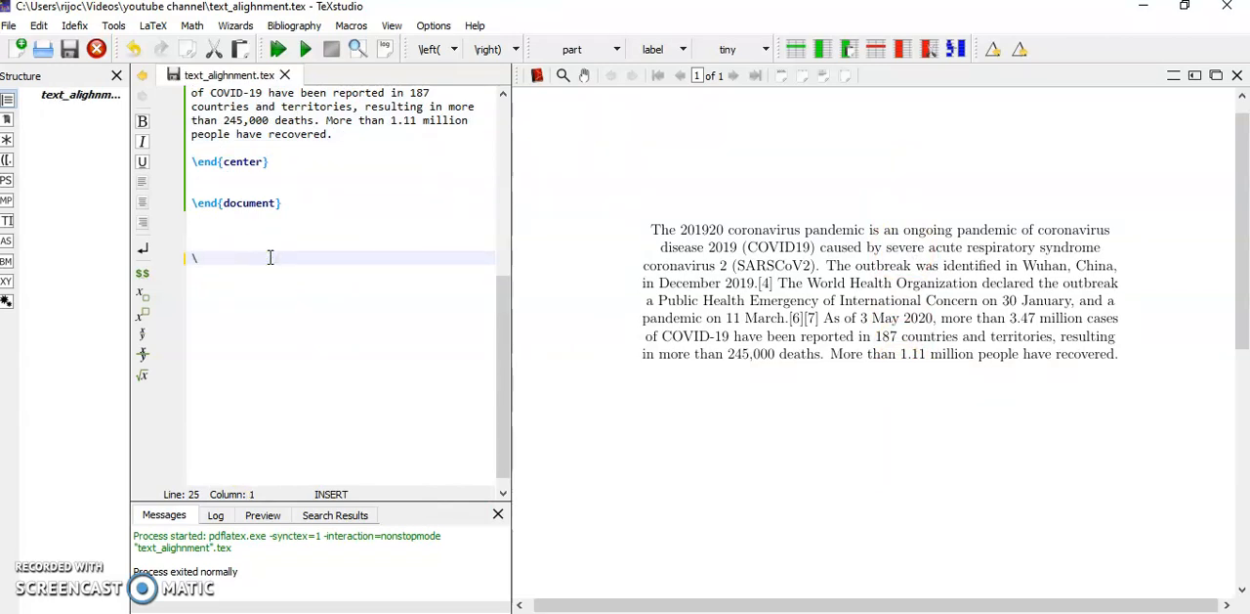
# Insert flushleft and flushright environment templates below \end{document} via autocomplete.
pyautogui.write('begin')
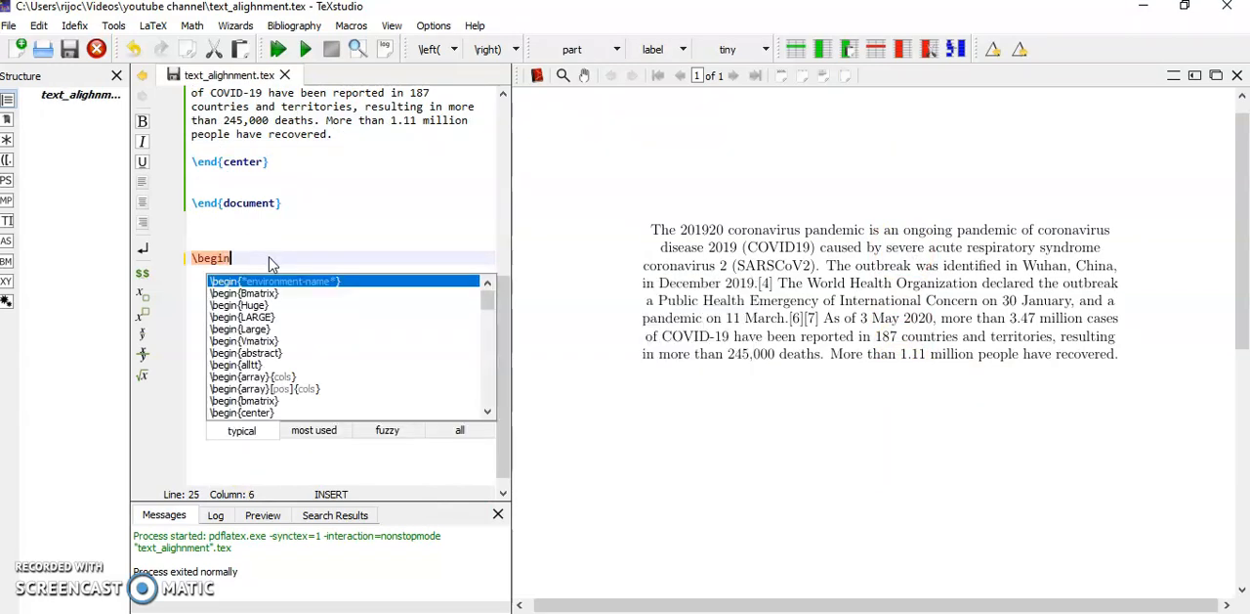
pyautogui.write('{flush')
pyautogui.write('\\begin{')
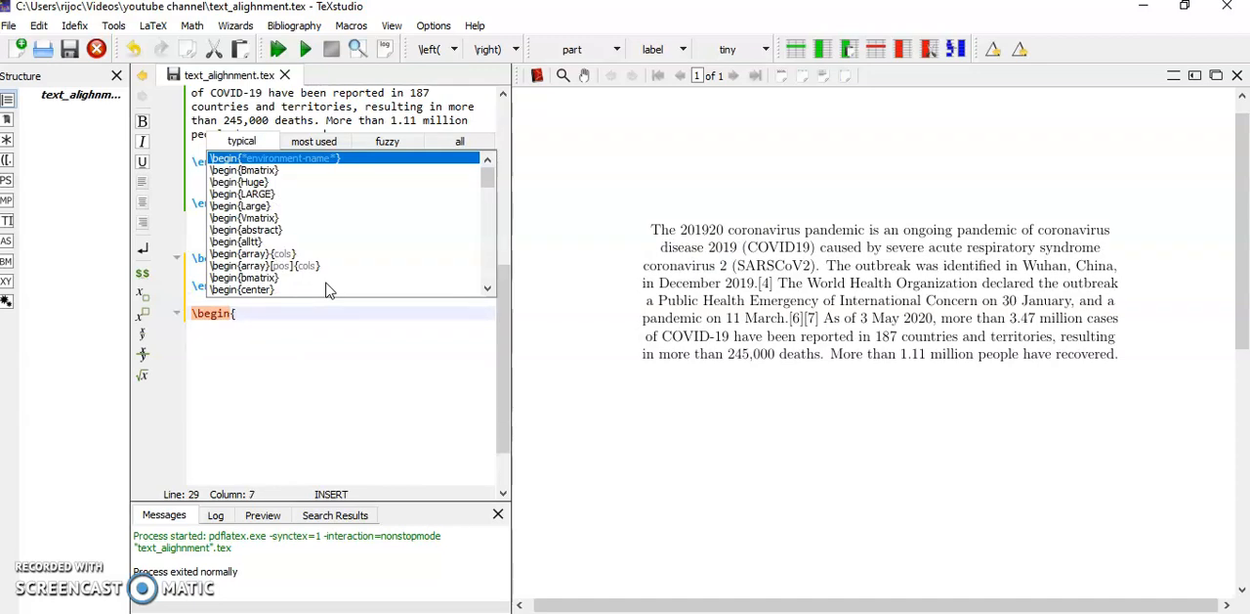
pyautogui.write('flushright')
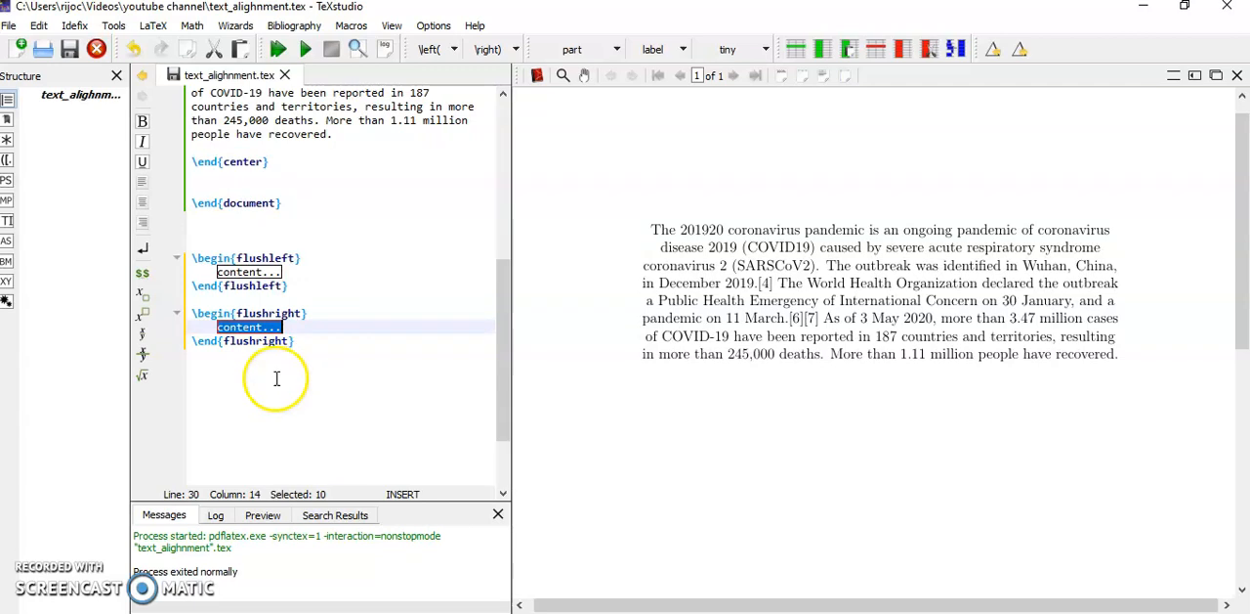
pyautogui.click(288, 381)
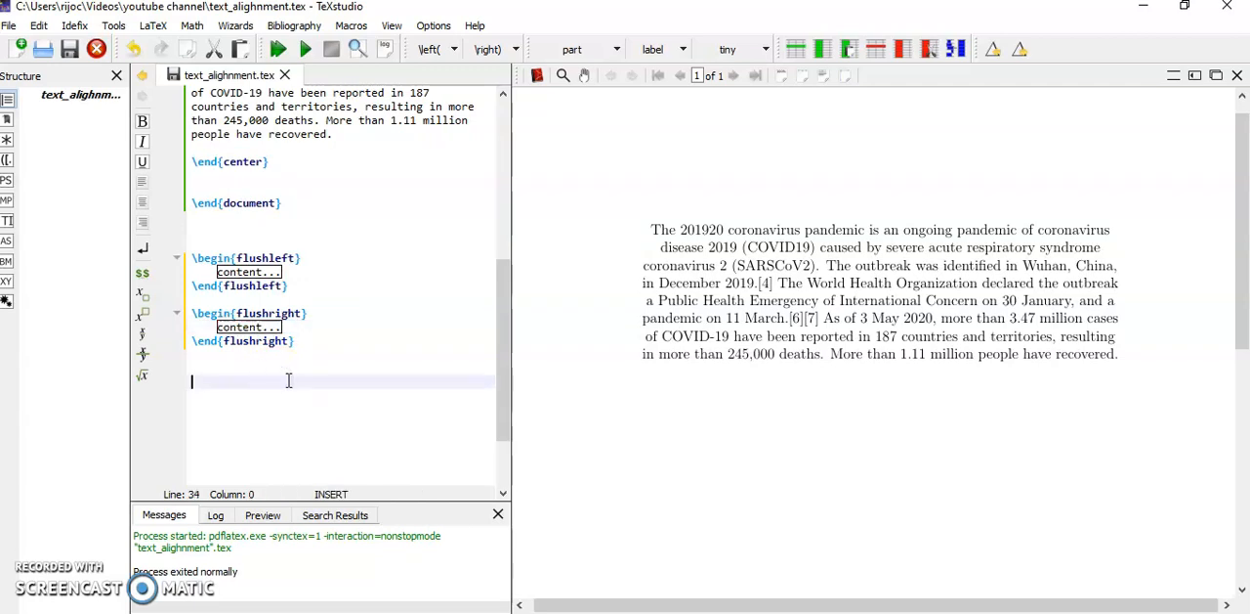
# Insert a center environment template below the flushright block.
pyautogui.write('\\')
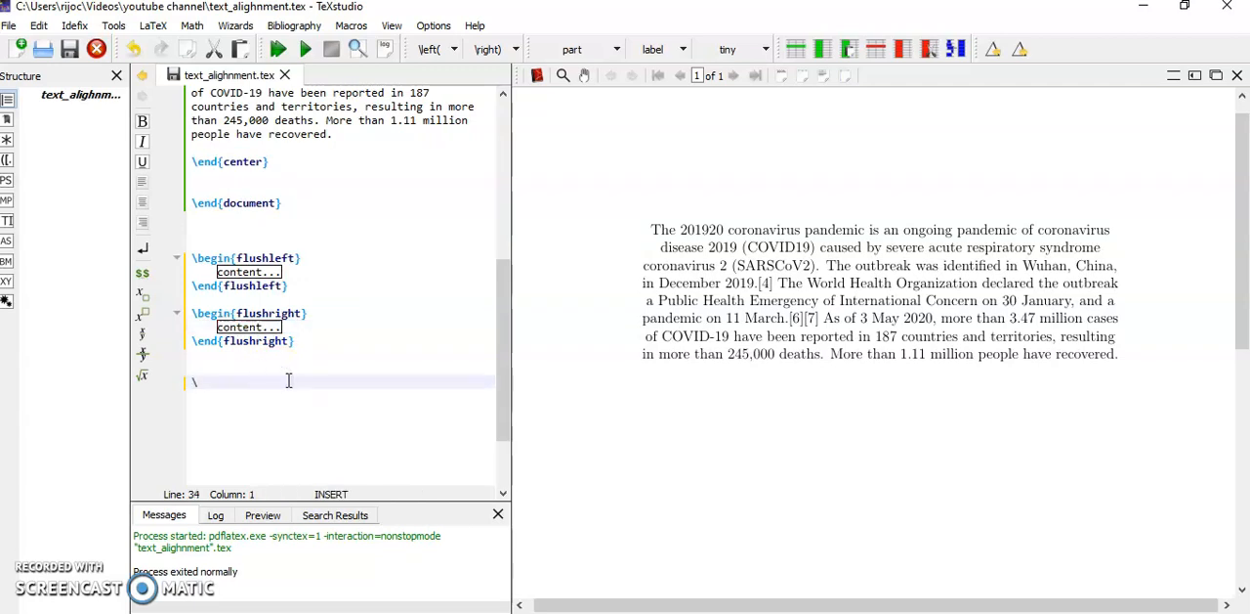
pyautogui.write('\\begin')
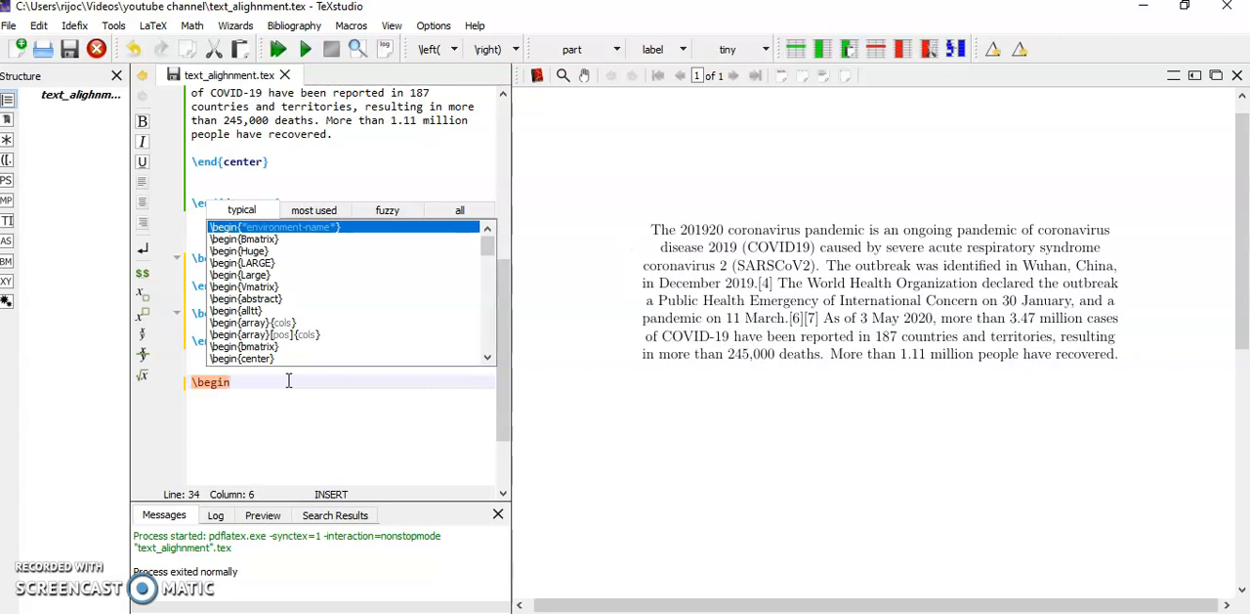
pyautogui.write('center}')
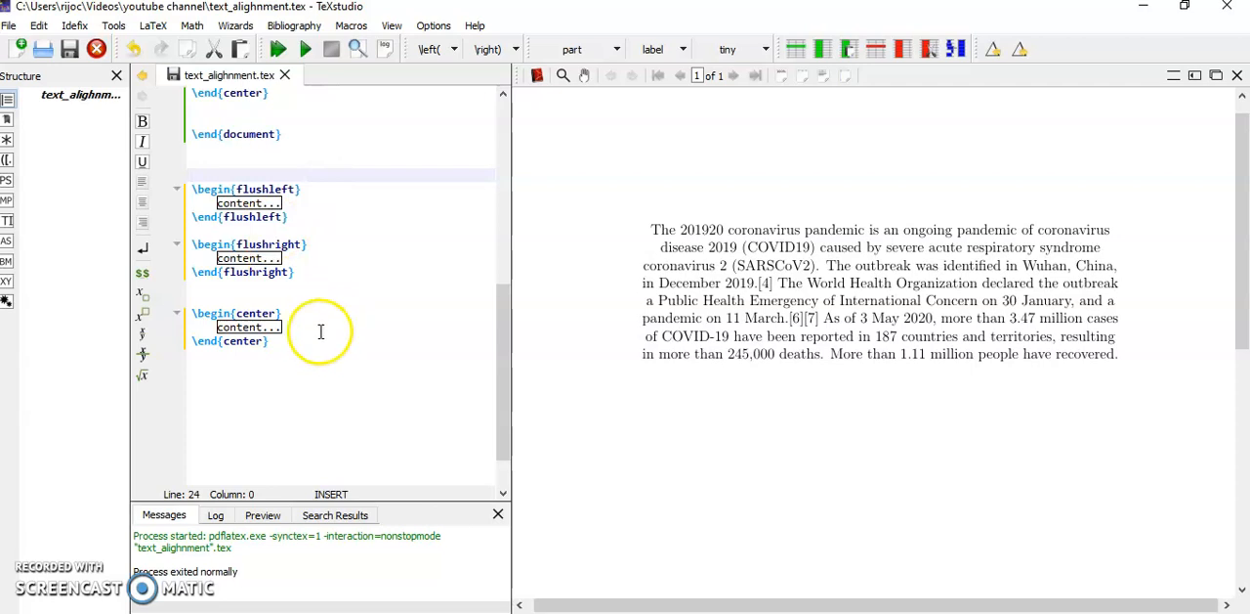
pyautogui.click(281, 326)
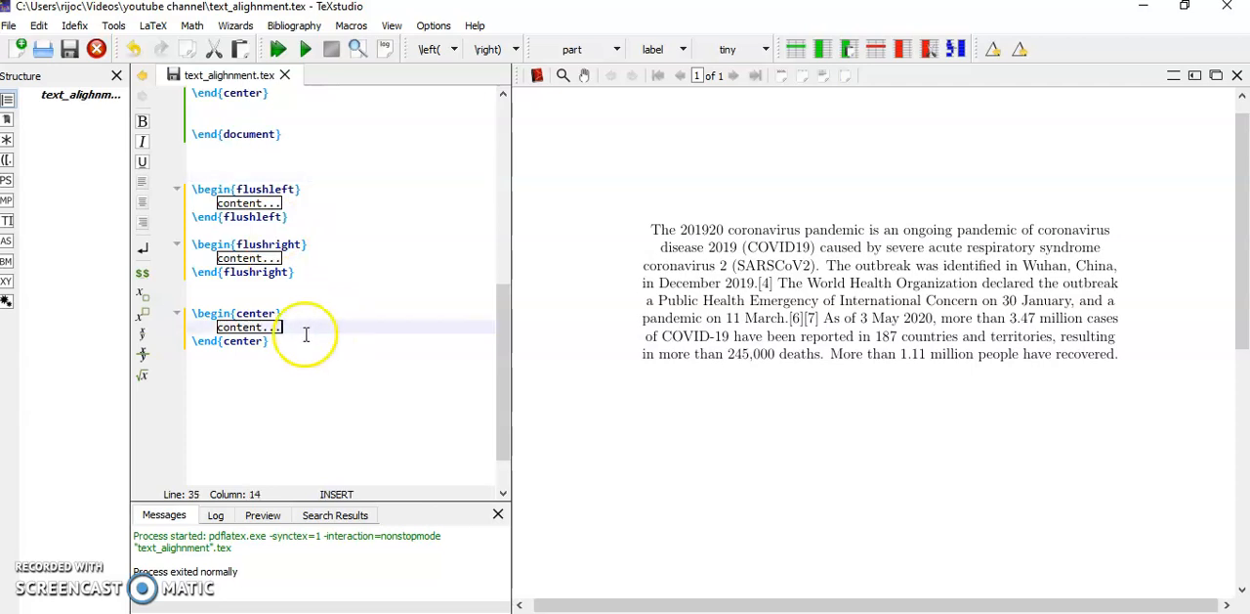
pyautogui.click(269, 340)
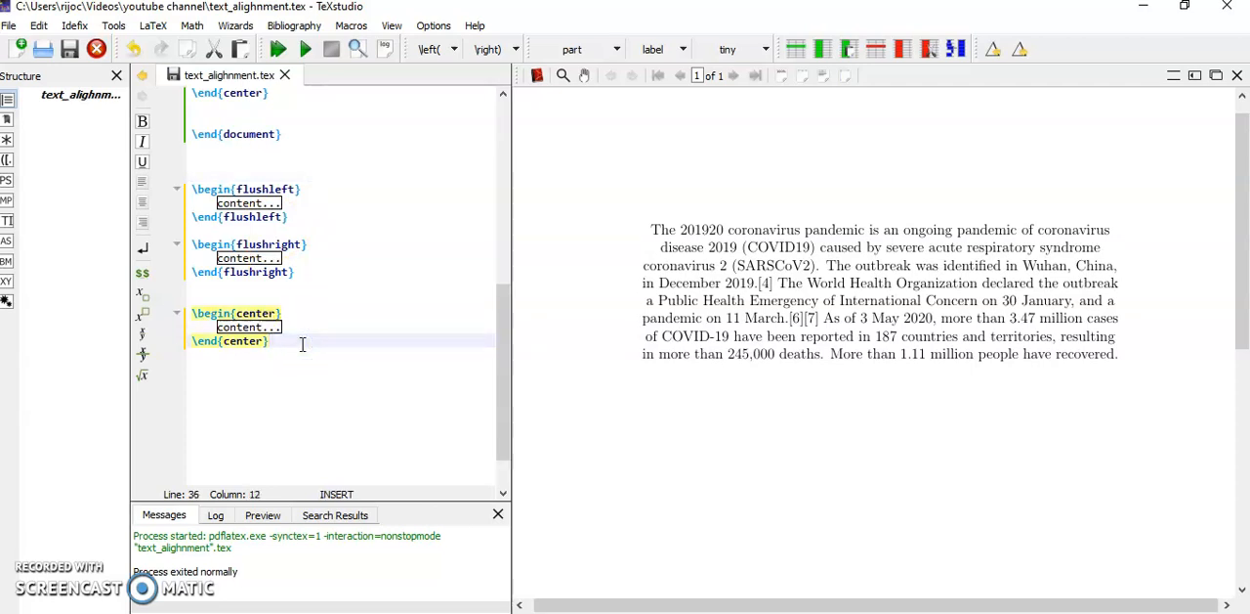